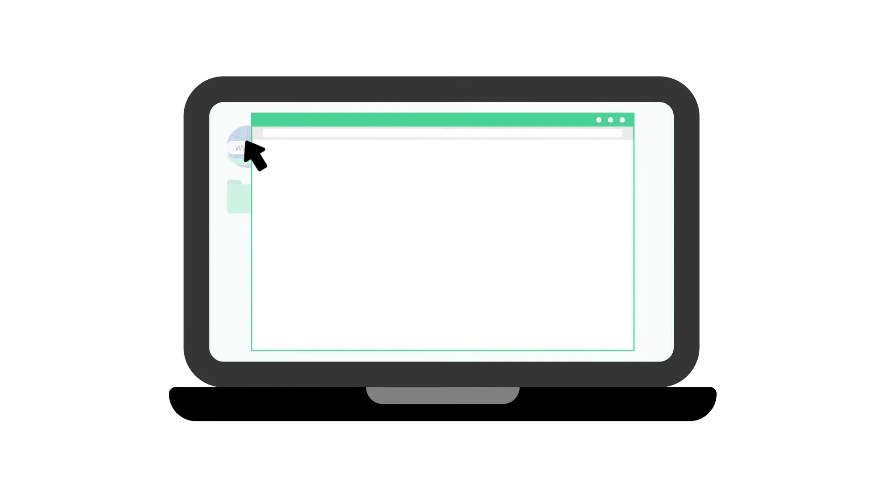
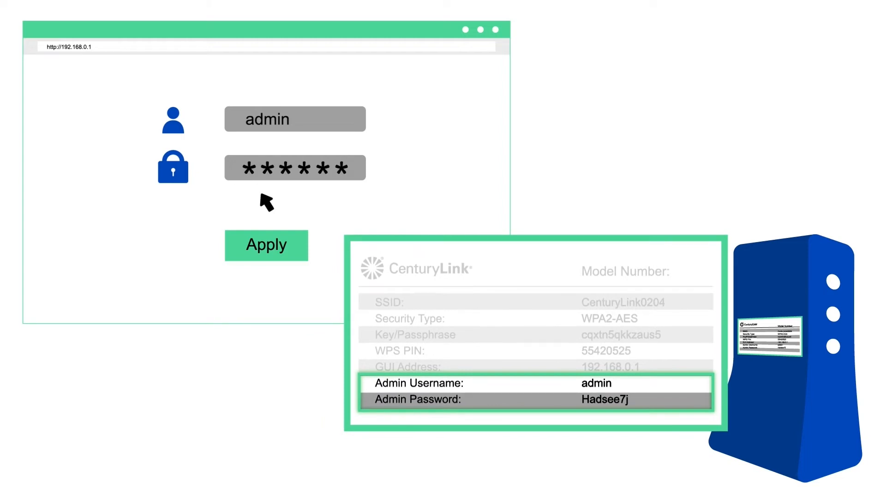
click(266, 245)
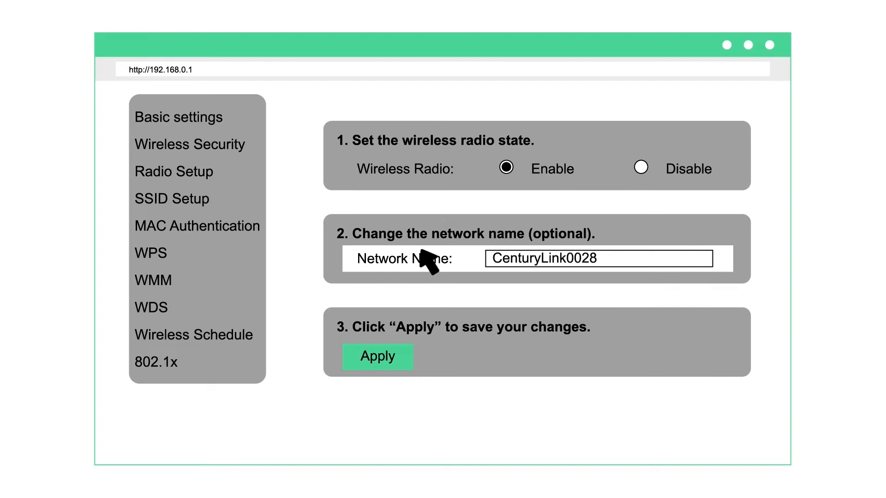
In Basic settings, replace network name CenturyLink0028 with BeagleNet and apply
click(179, 117)
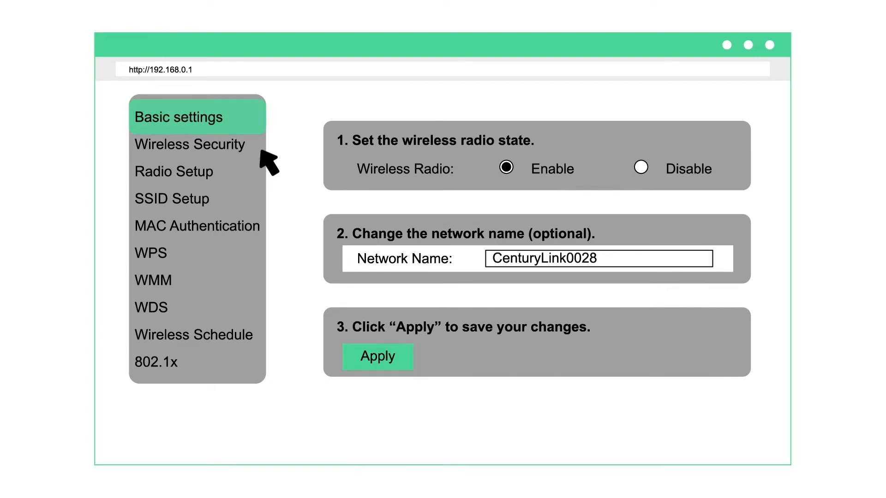
triple_click(598, 258)
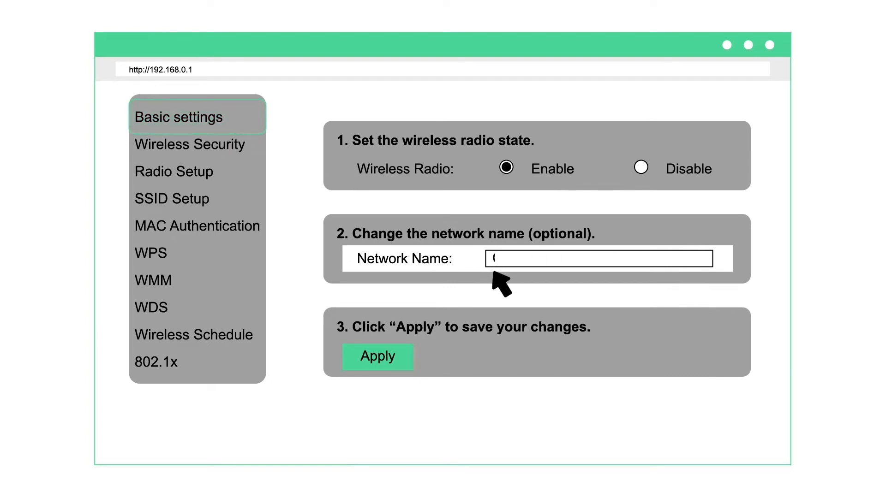
text(BeagleNet)
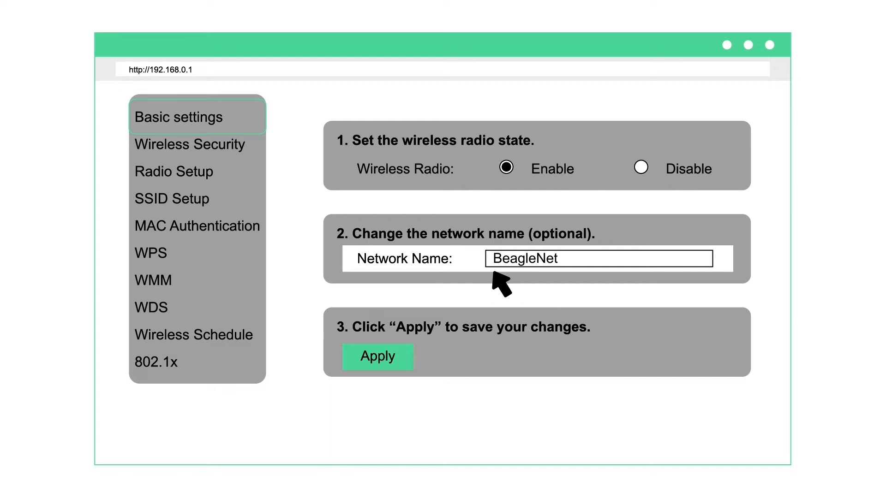
mouse_move(499, 288)
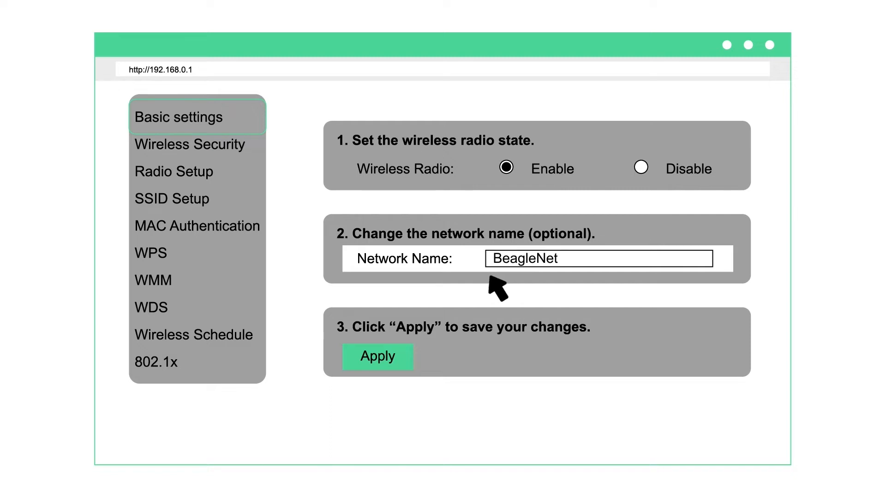
mouse_move(437, 353)
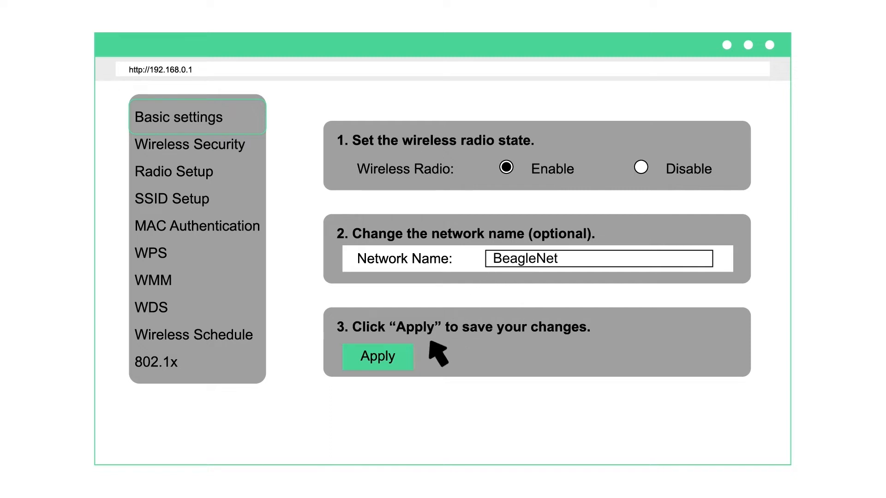
mouse_move(440, 385)
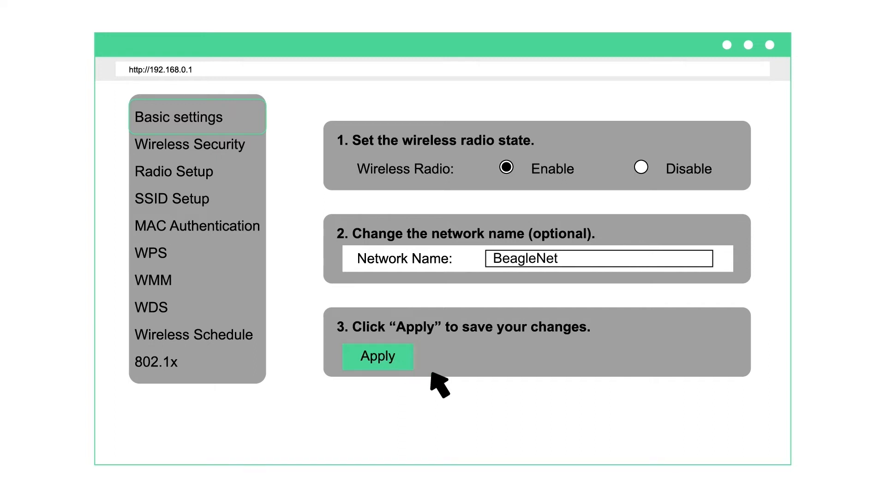
click(377, 357)
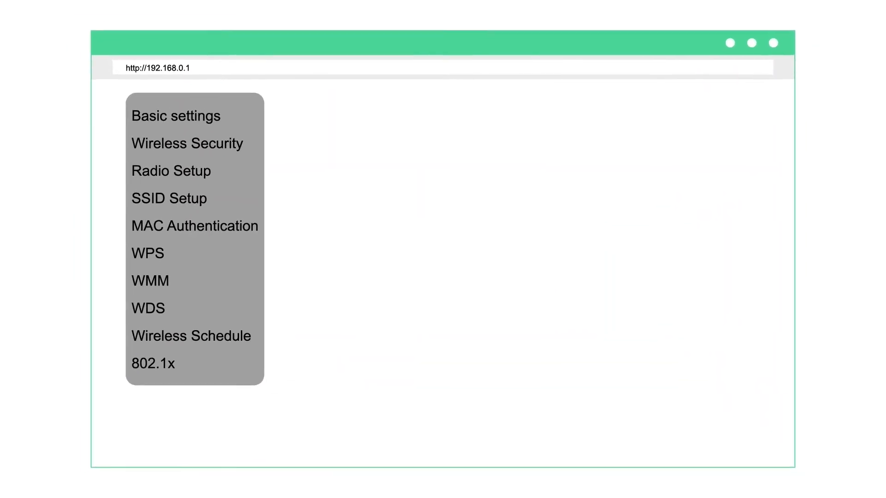
In Wireless Security, select the CenturyLink0028 network
click(187, 144)
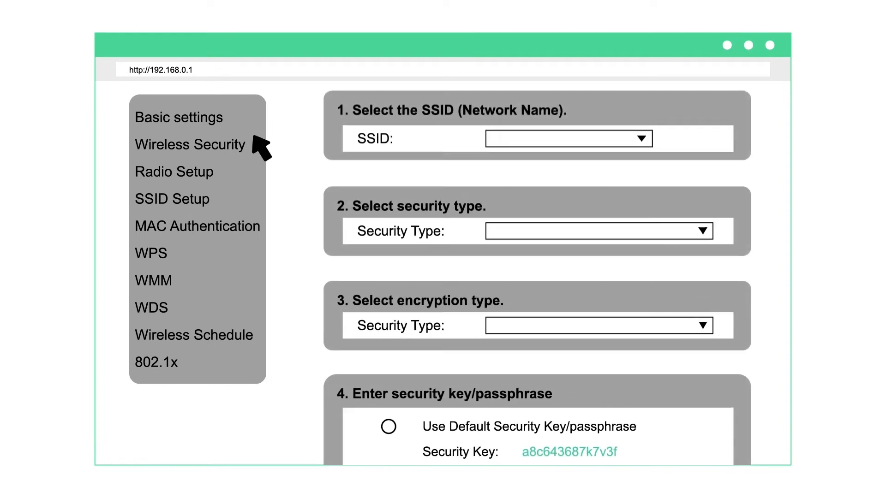
click(190, 144)
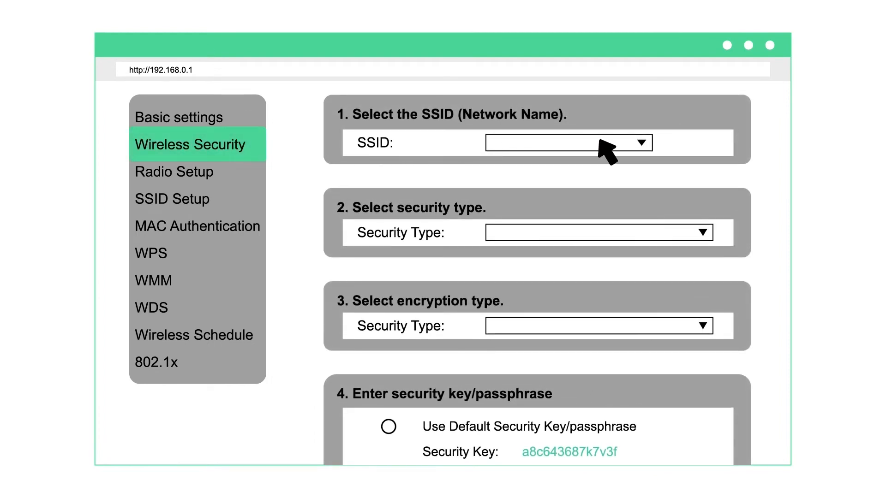
click(641, 142)
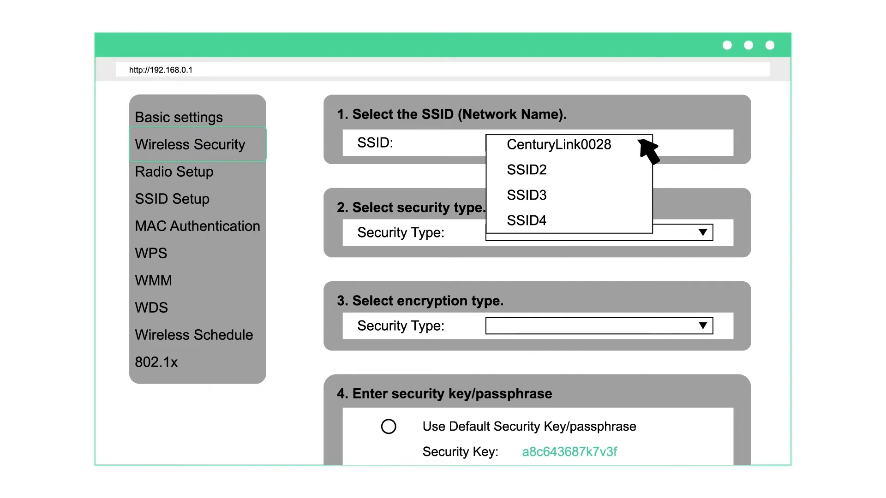
click(559, 145)
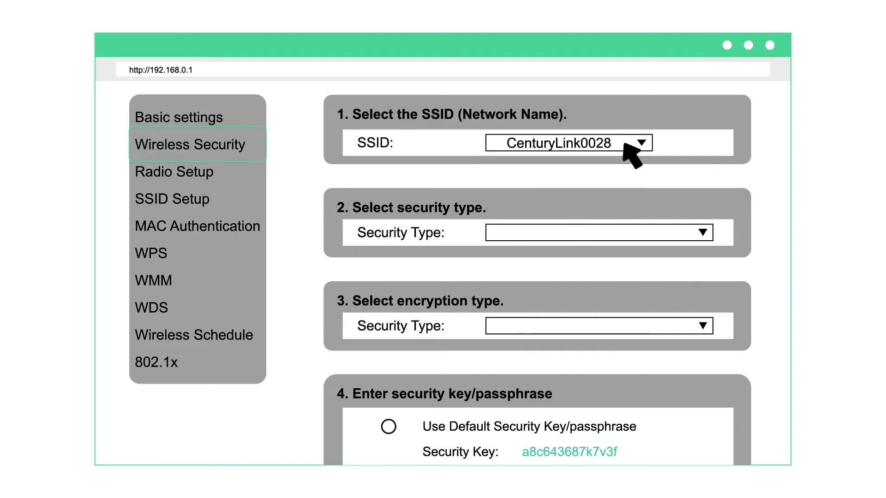
Set security to WPA - WPA2 Personal and enter a custom passphrase
click(703, 232)
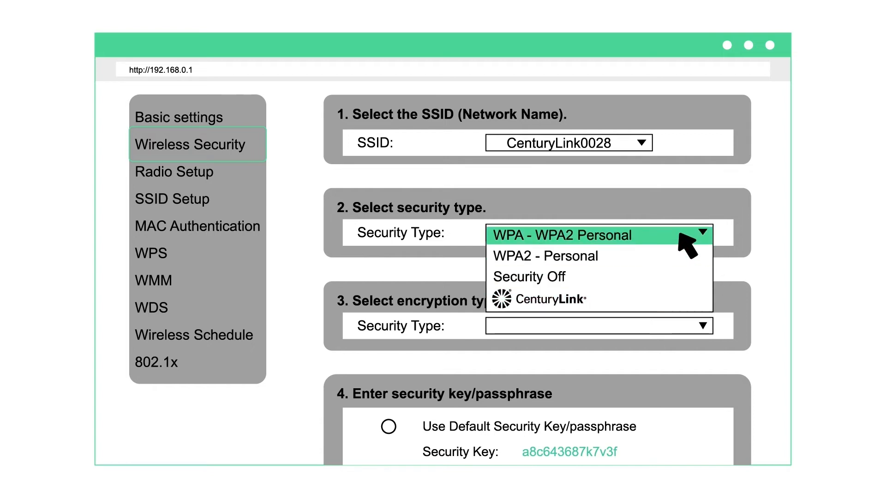
click(559, 235)
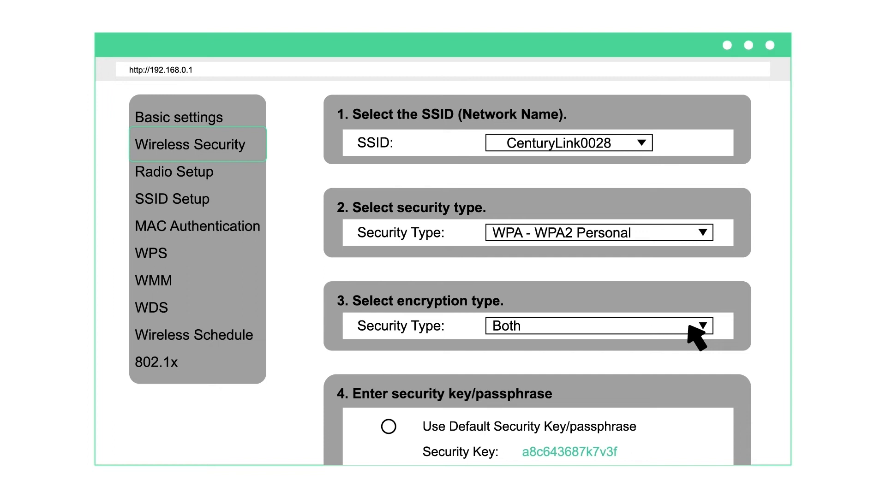
scroll(down, 3)
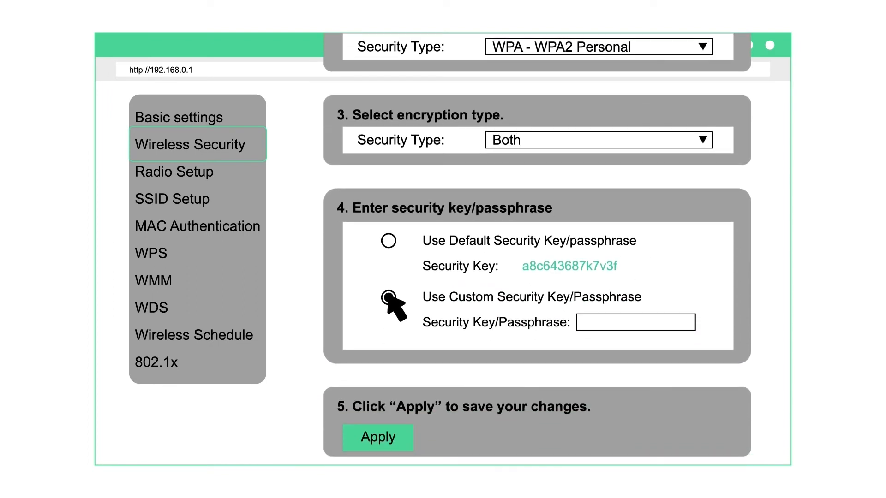
text(******)
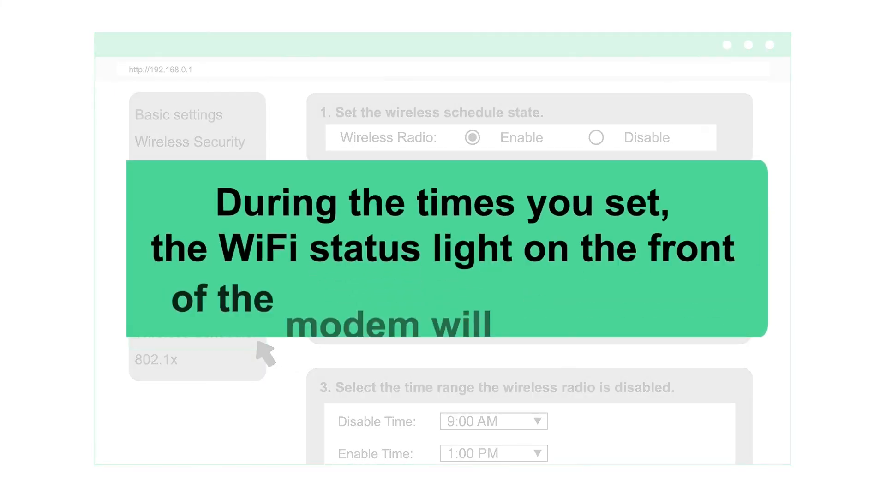
Scroll through the Wireless Schedule page to view day options and the 9:00 AM–1:00 PM window
scroll(down, 3)
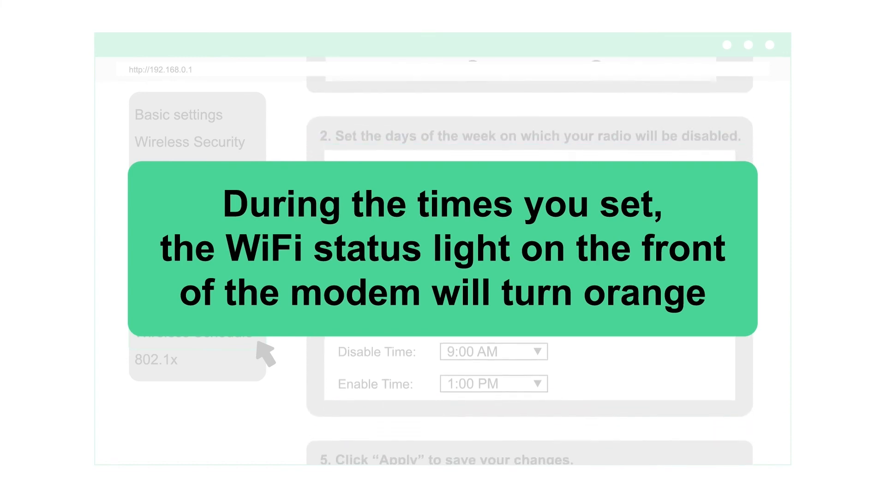
scroll(down, 3)
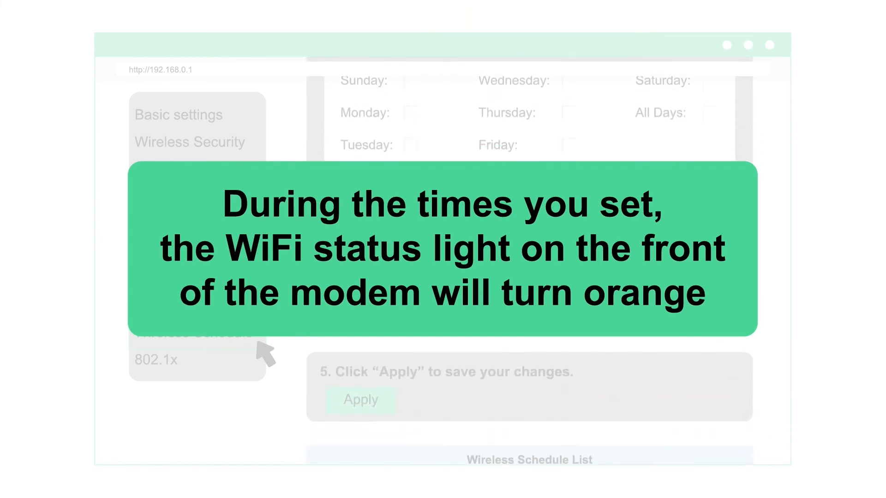